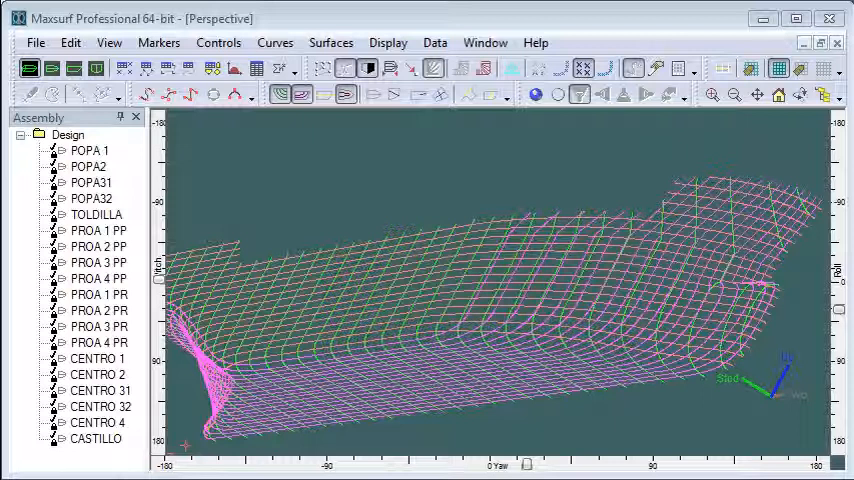
mouse_move(518, 202)
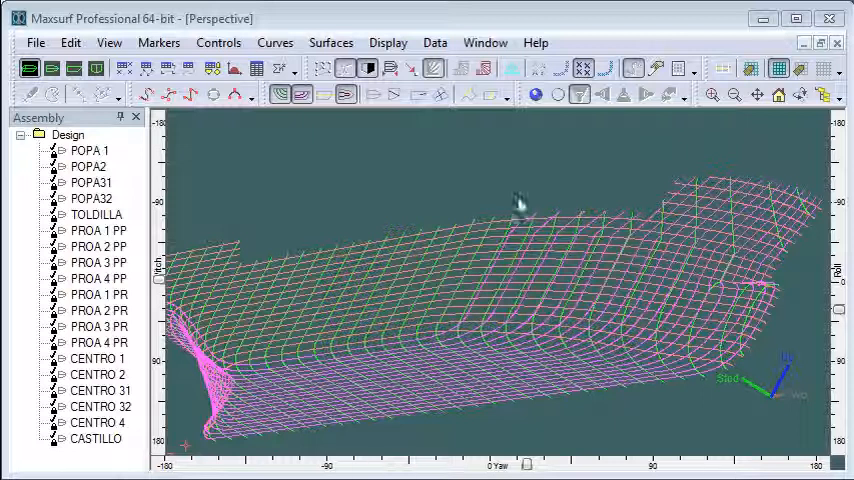
Step: Set design units to millimetres via Data > Units, then bring up the Display > Precision levels
left_click(436, 42)
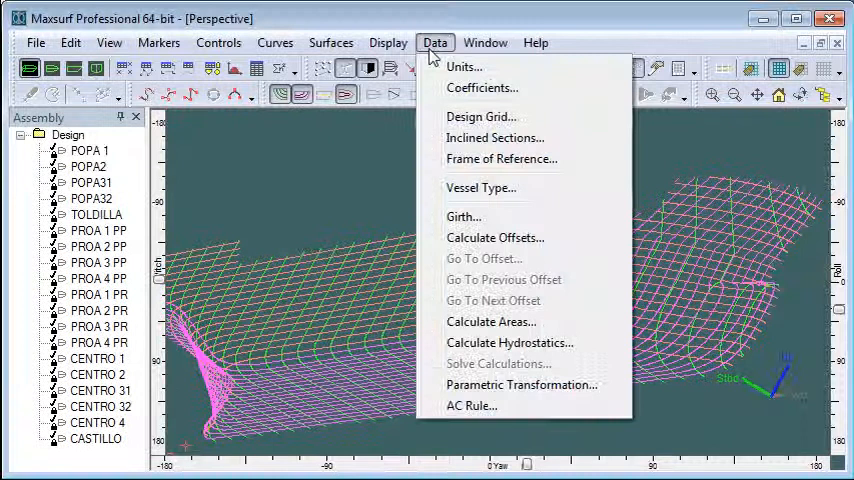
left_click(464, 66)
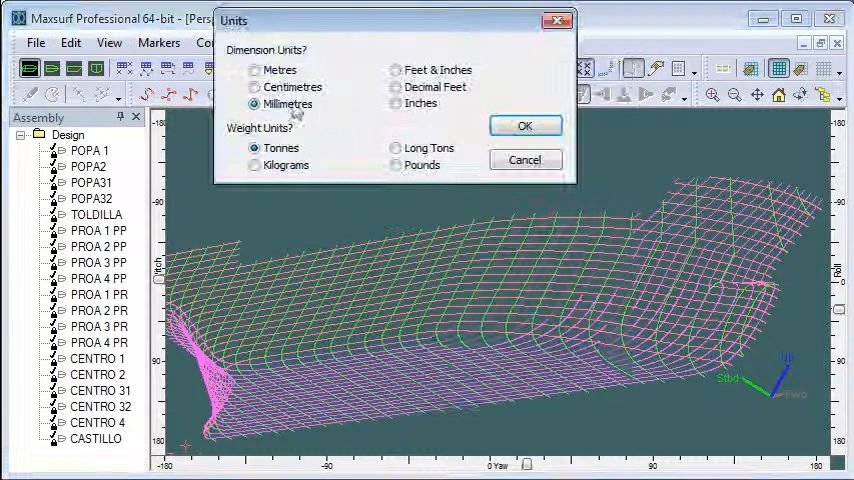
left_click(524, 126)
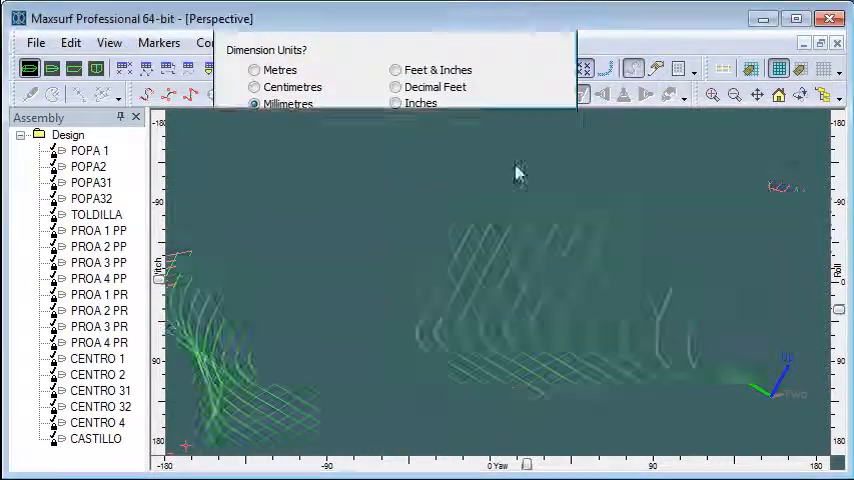
left_click(388, 42)
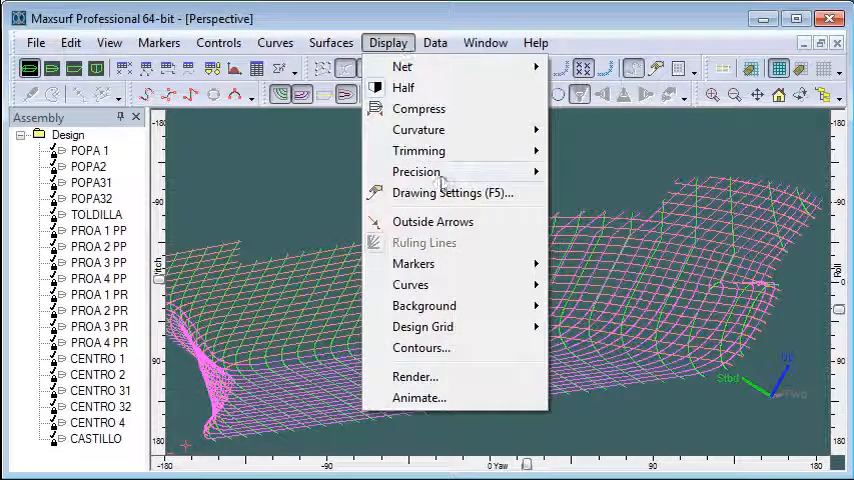
left_click(416, 172)
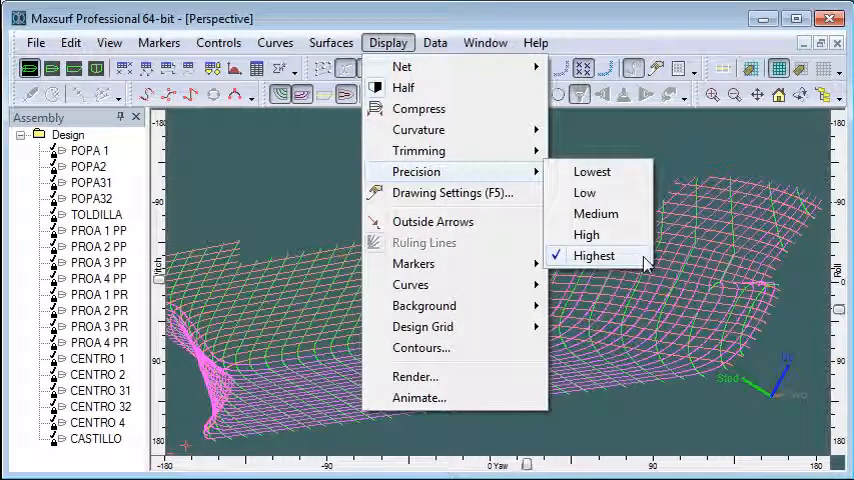
mouse_move(640, 262)
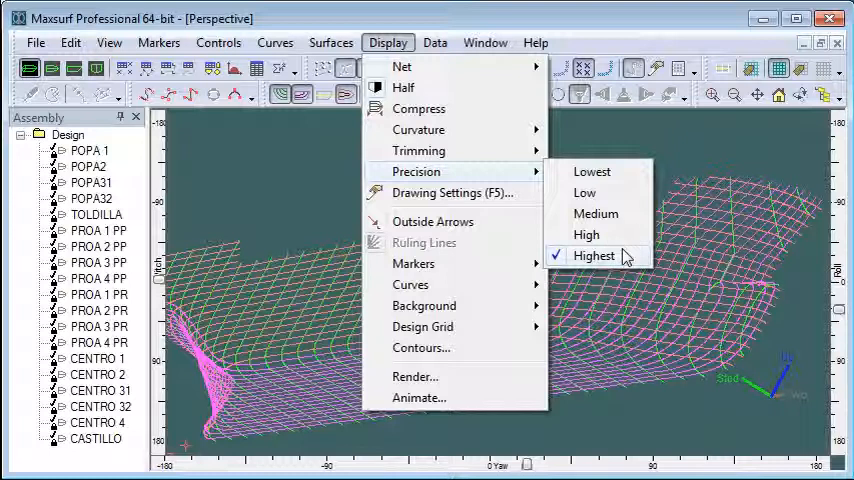
Step: Choose Highest surface precision so the hull redisplays at full detail
left_click(594, 256)
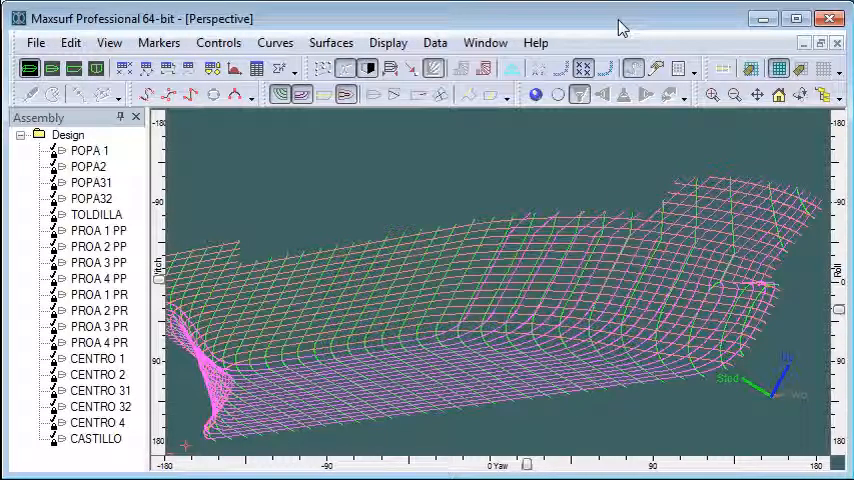
mouse_move(620, 192)
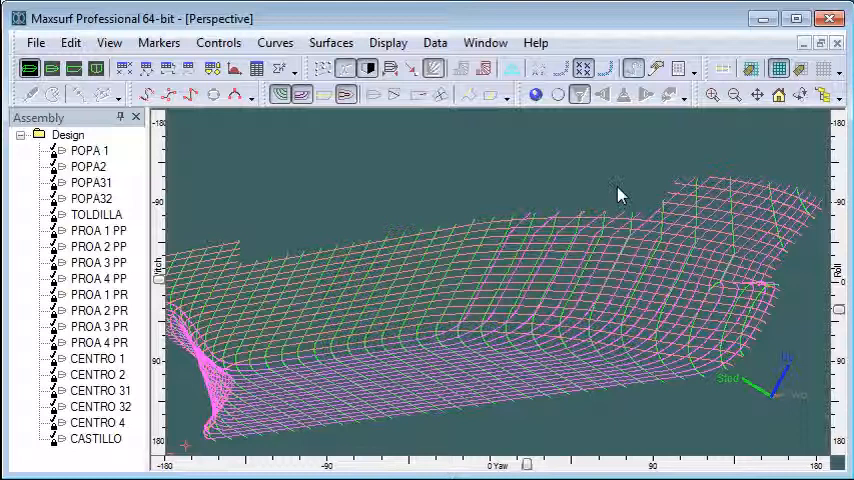
mouse_move(584, 180)
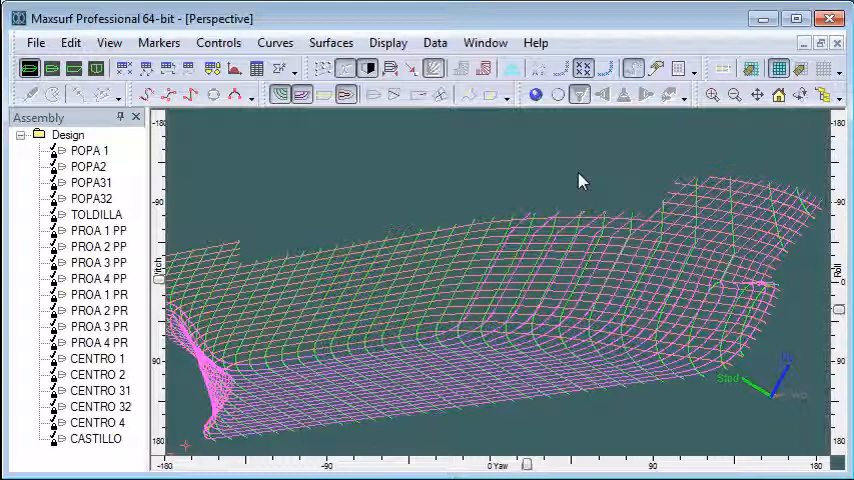
mouse_move(482, 224)
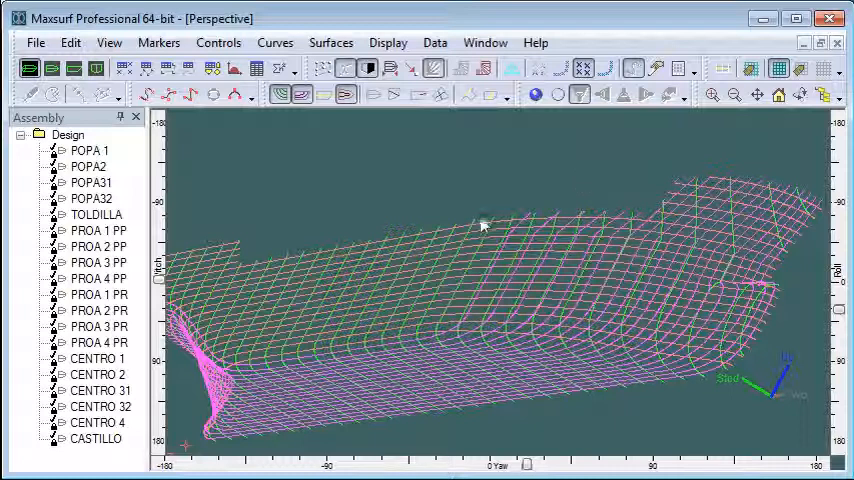
mouse_move(464, 222)
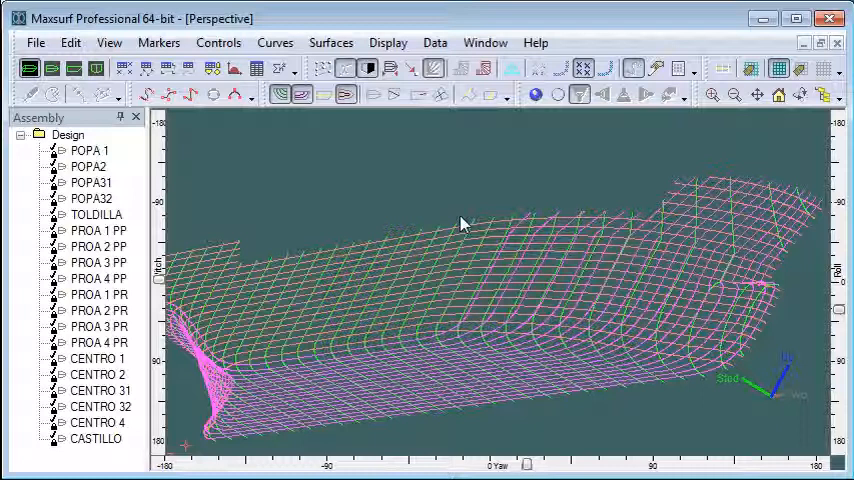
mouse_move(422, 202)
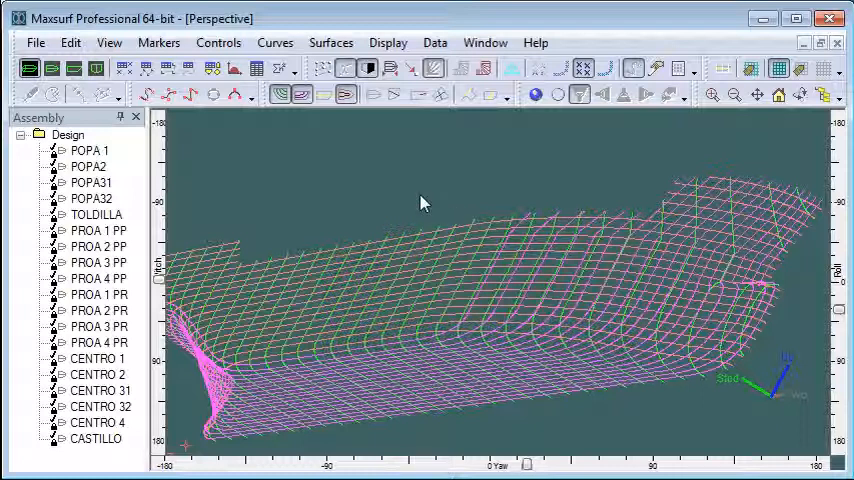
mouse_move(36, 42)
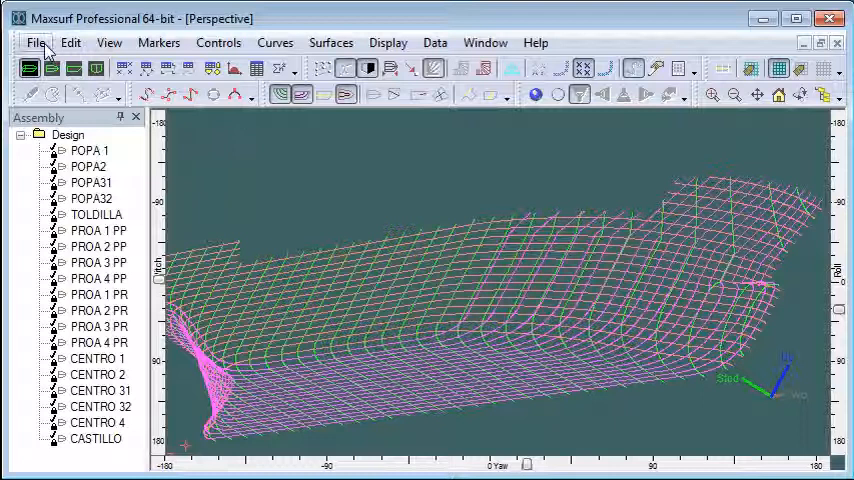
Step: Export the hull as 3D DXF polylines at 1:1 and save it as sample.dxf on the Desktop
left_click(36, 42)
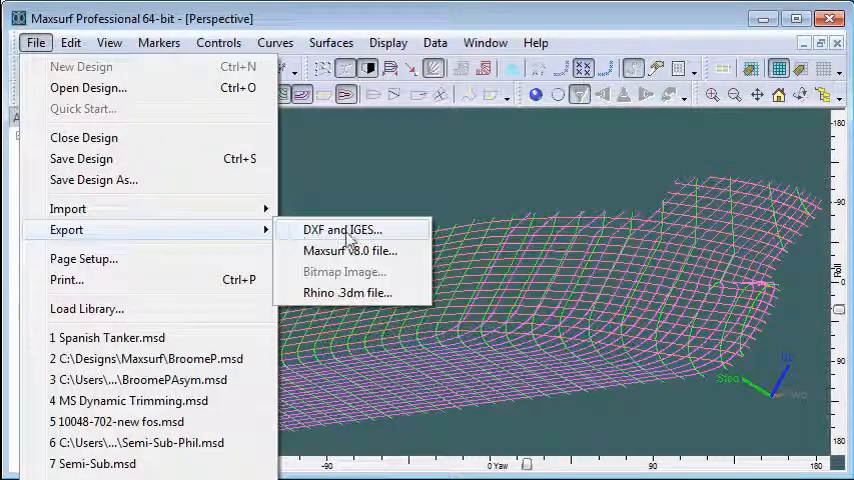
left_click(340, 230)
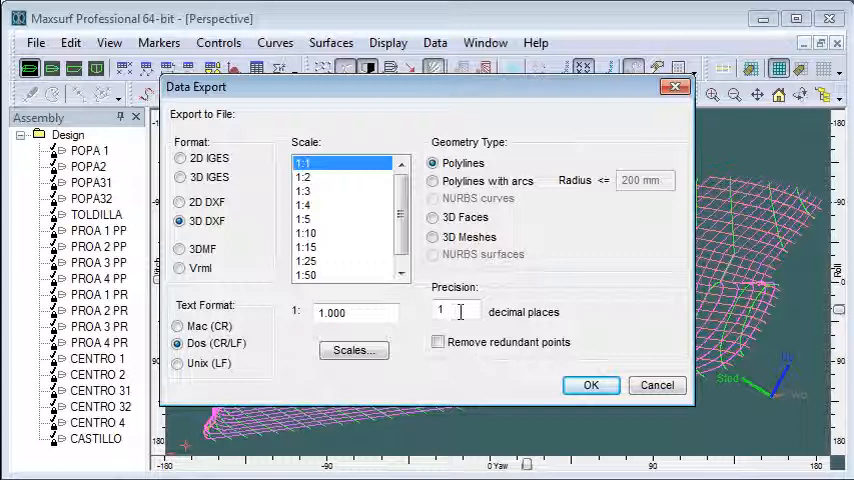
triple_click(456, 312)
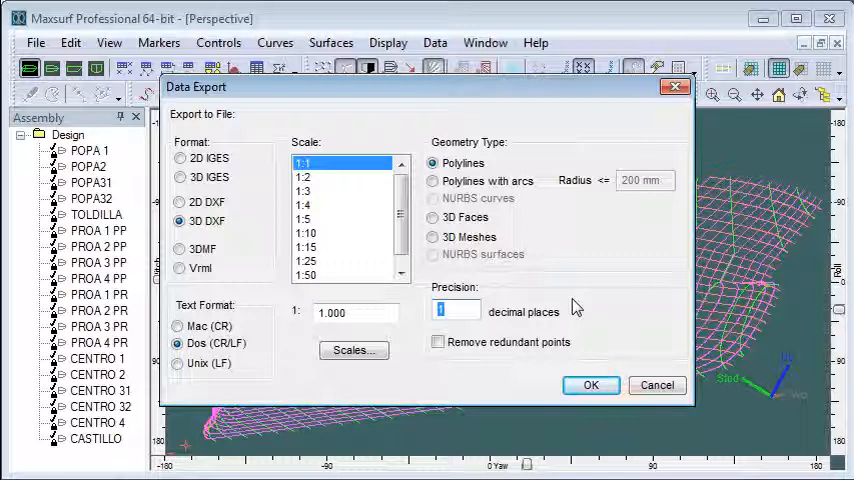
left_click(436, 342)
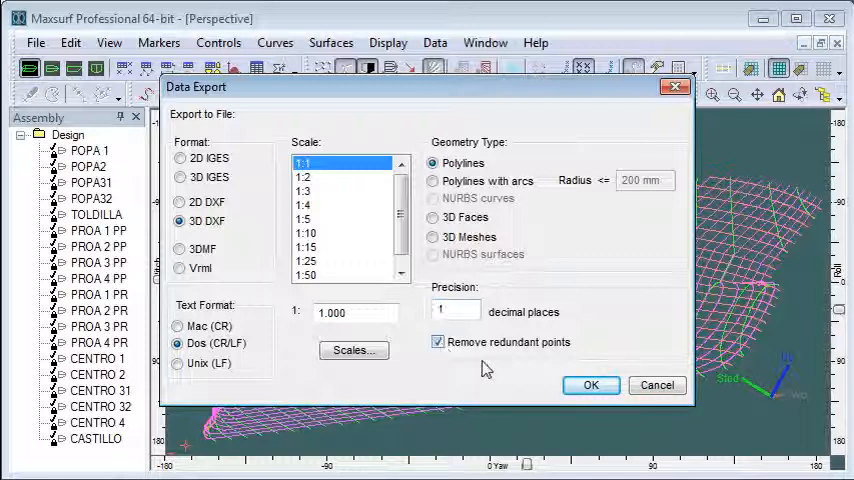
mouse_move(496, 386)
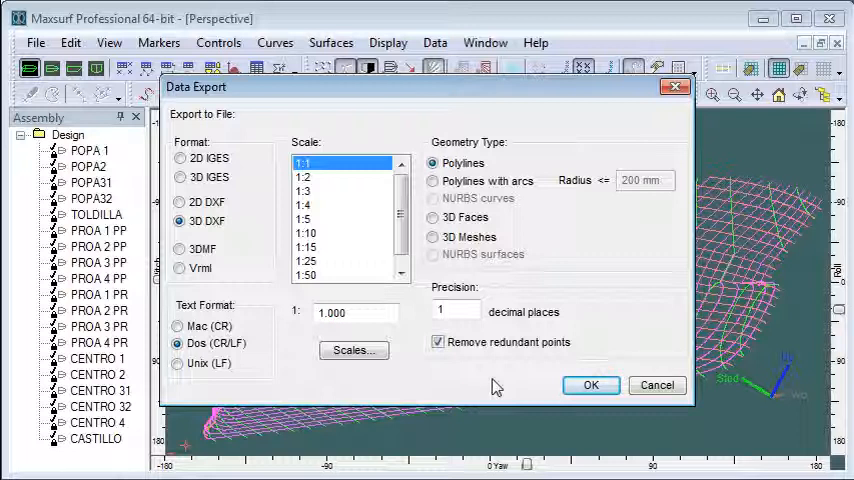
left_click(590, 384)
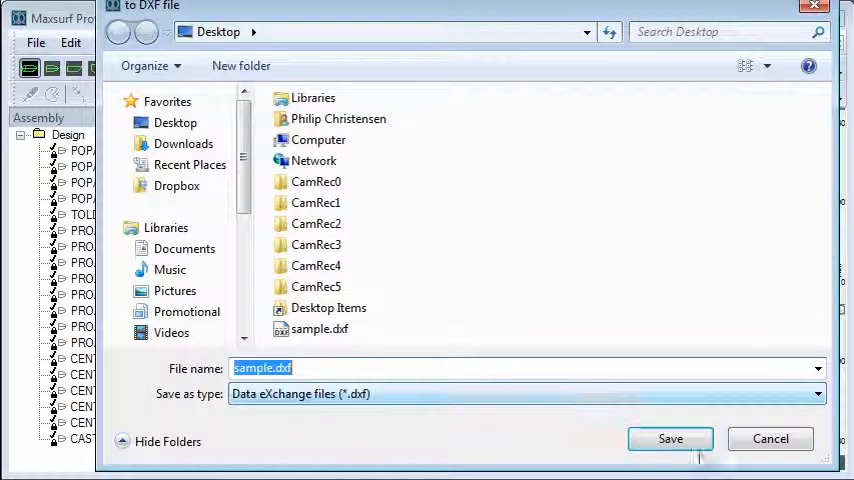
left_click(670, 438)
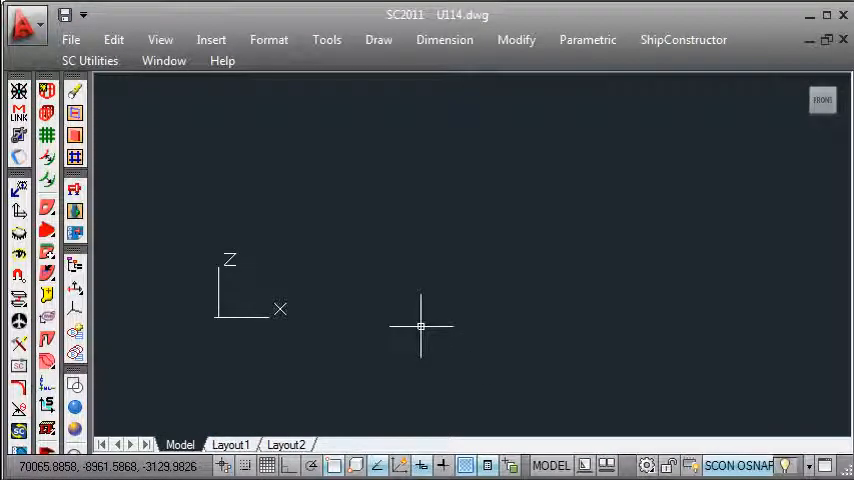
mouse_move(402, 260)
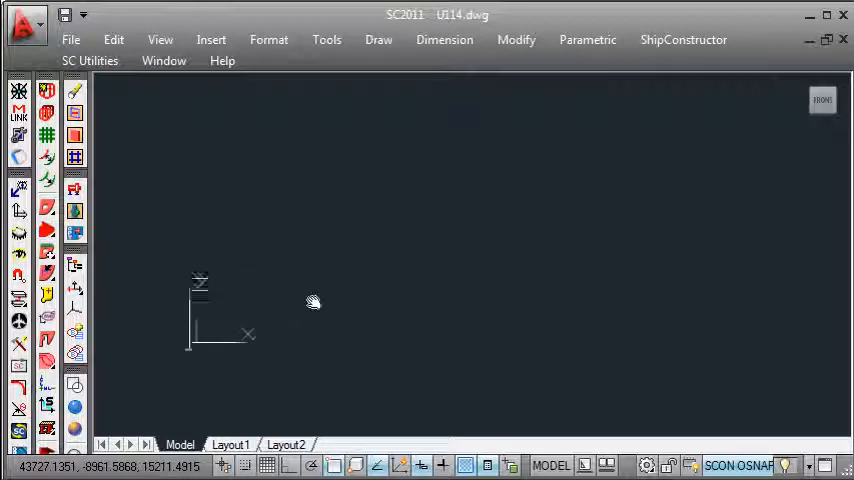
Step: Choose sample.dxf from the Desktop as the block to insert at 0,0,0 with Explode ticked
left_click(212, 40)
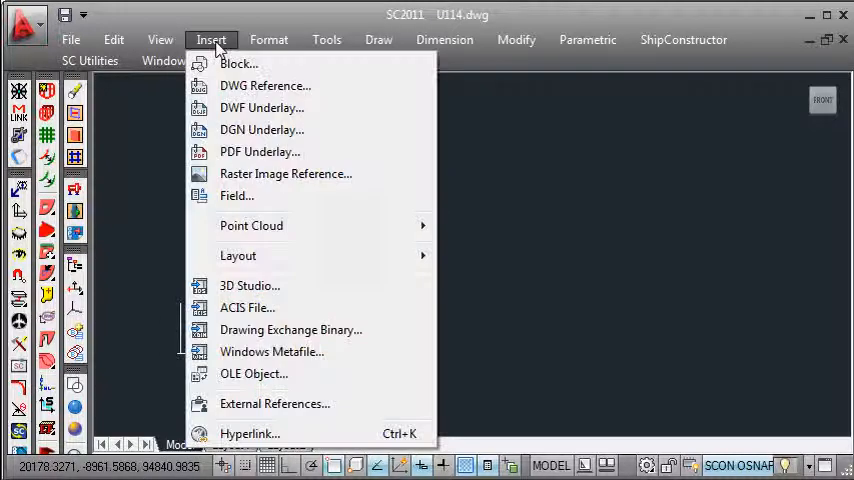
left_click(238, 64)
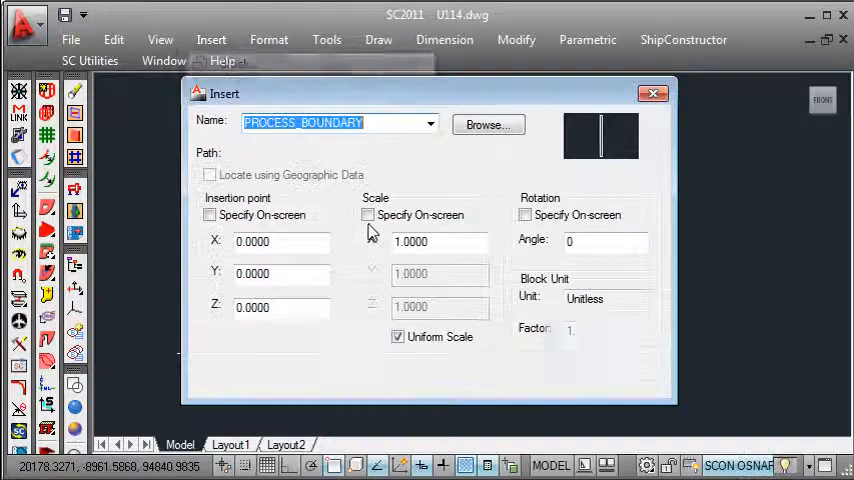
left_click(488, 124)
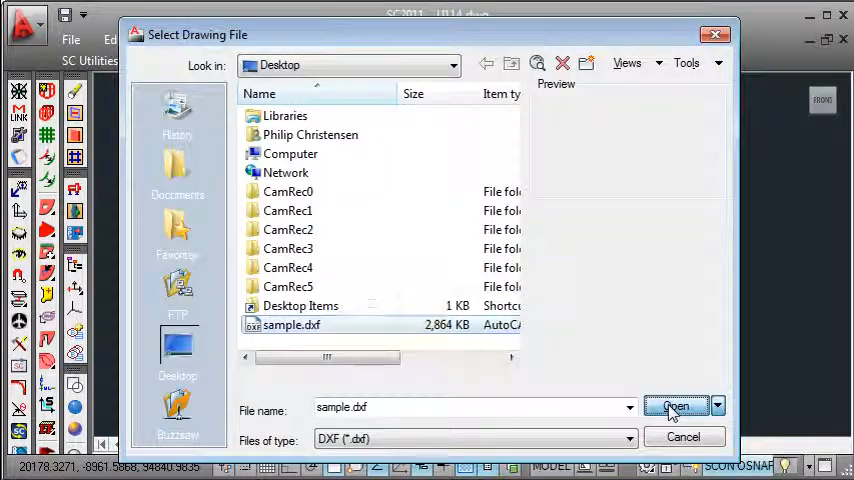
left_click(676, 408)
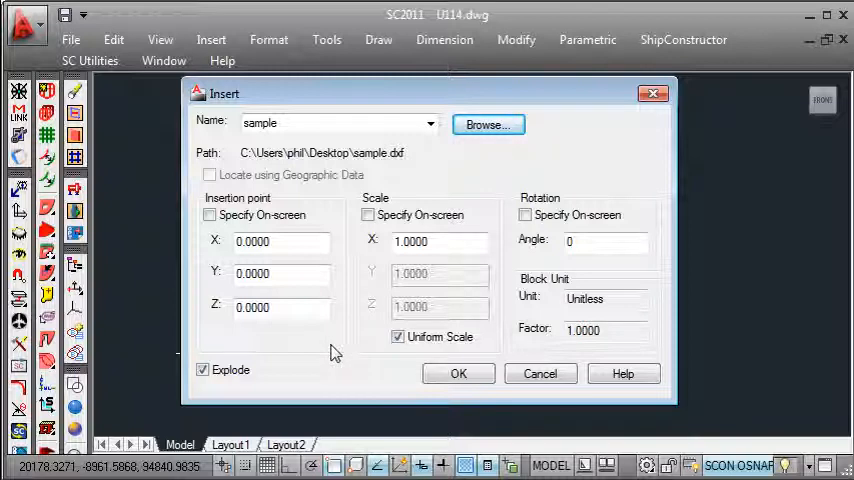
mouse_move(320, 296)
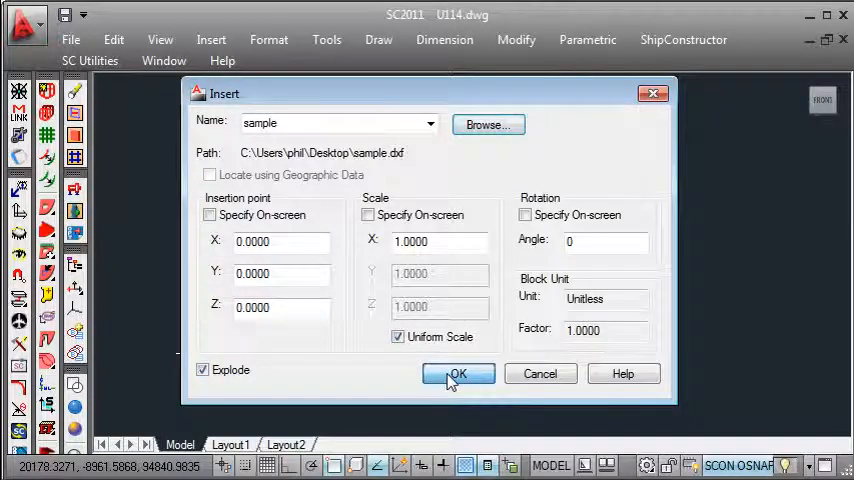
Step: Insert the exploded contours and create frame group U114FR10 at 45000 mm, joining coplanar curves at 0.1 mm
left_click(458, 372)
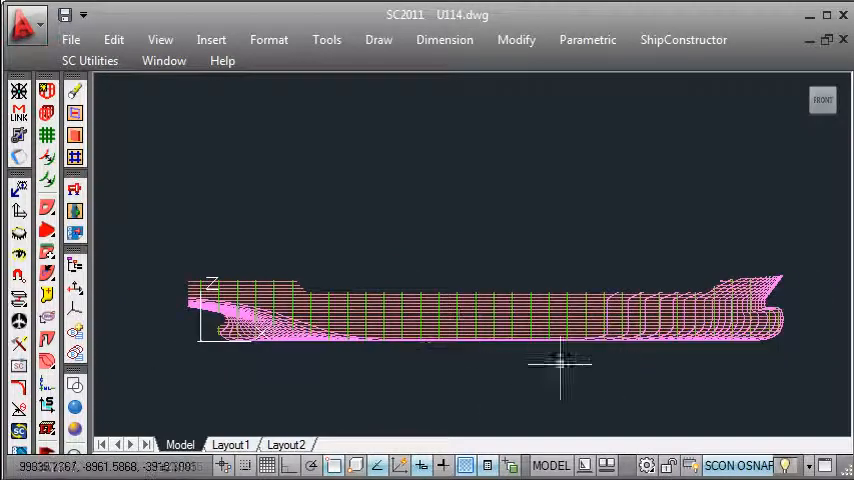
mouse_move(420, 310)
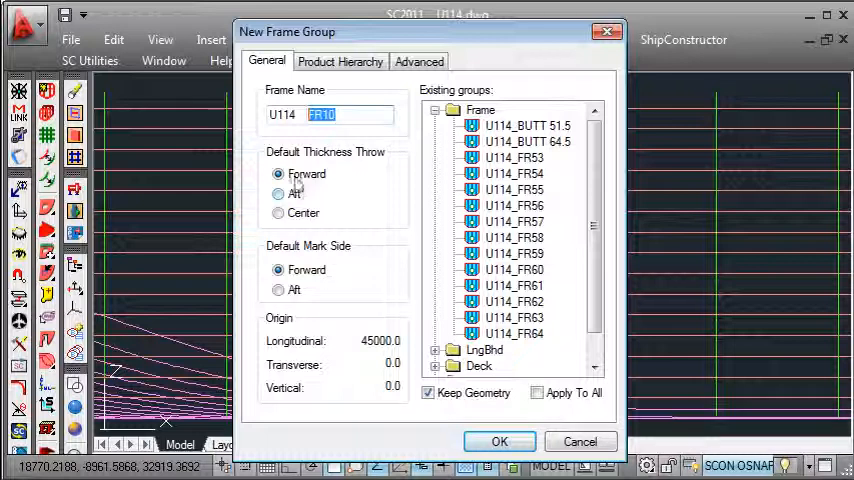
mouse_move(450, 412)
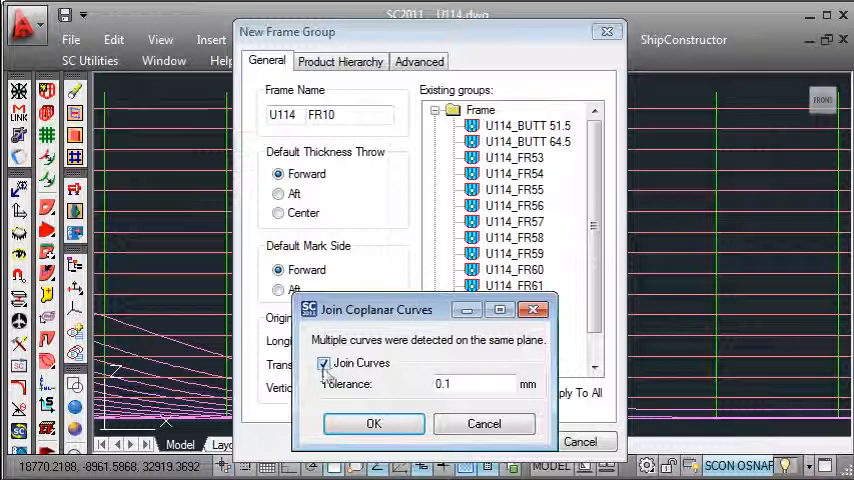
left_click(372, 424)
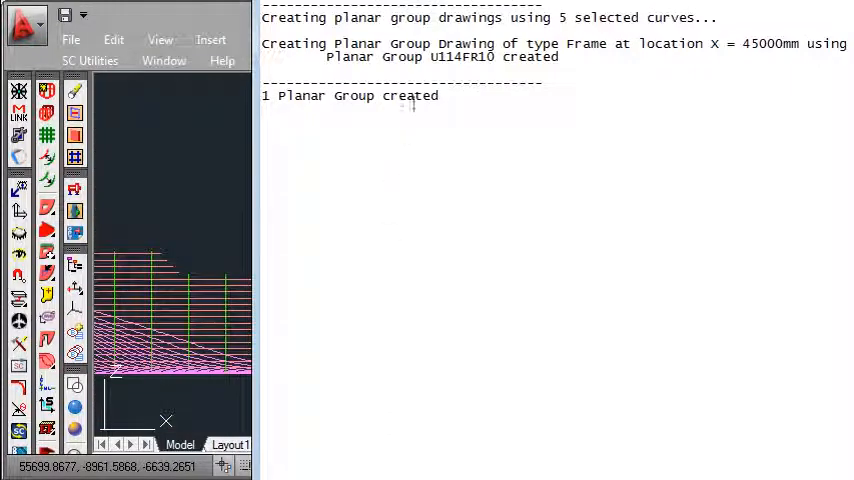
mouse_move(620, 72)
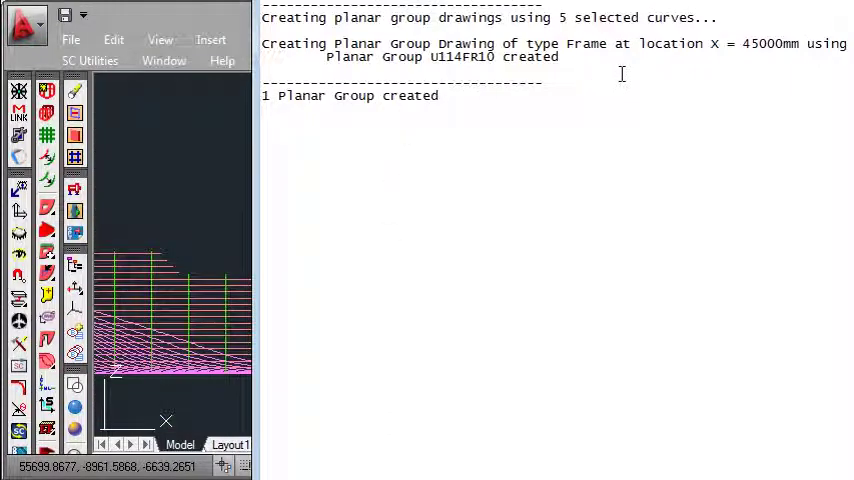
mouse_move(556, 132)
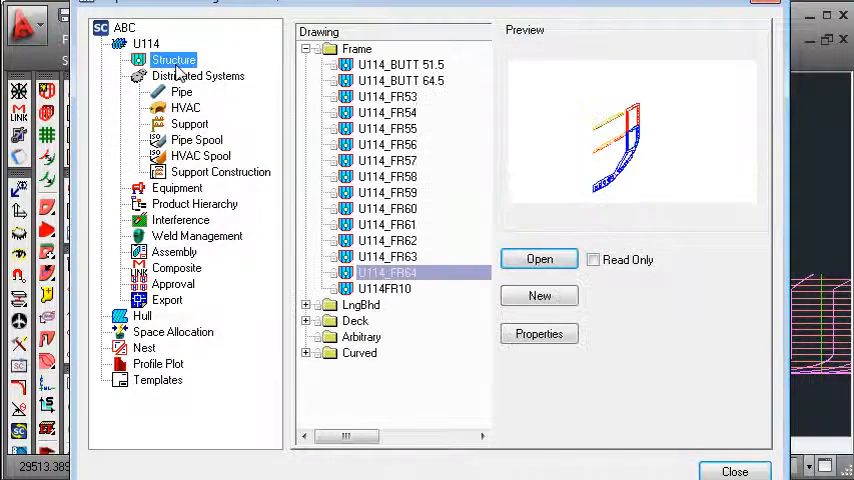
Step: Open the U114FR10 frame drawing from the Navigator and select its joined hull boundary polyline
left_click(388, 288)
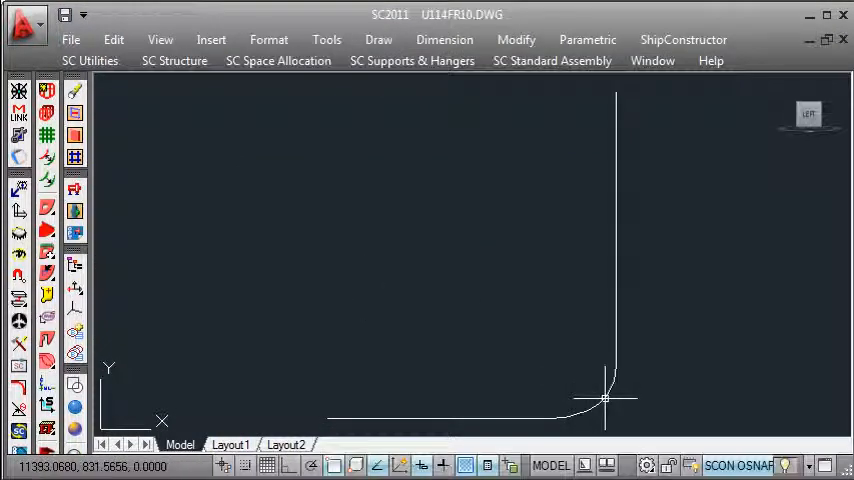
left_click(604, 398)
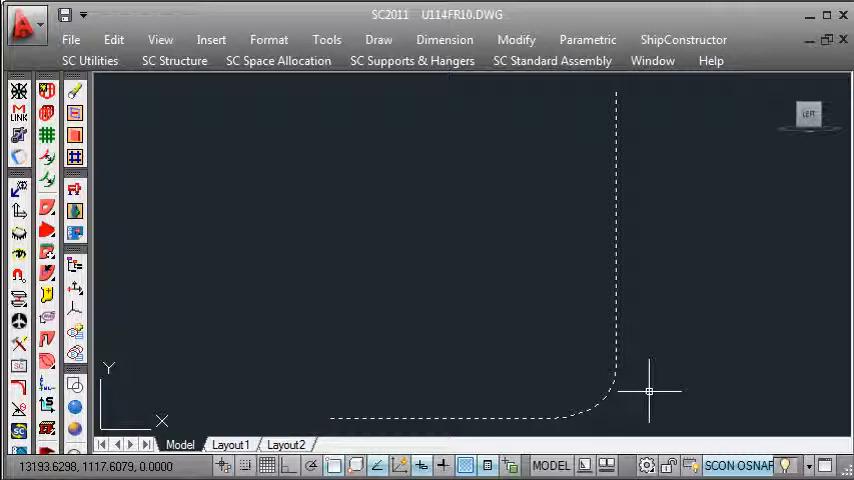